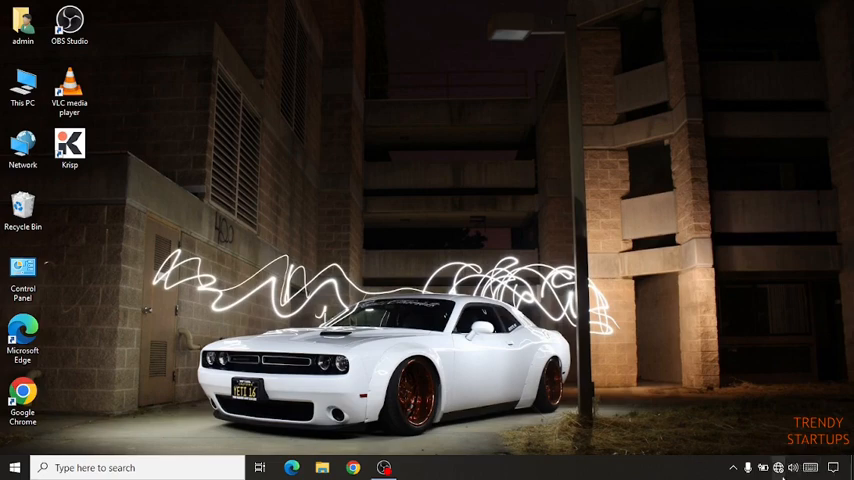
Step: Open Network & Internet settings from the system tray network icon
click(777, 467)
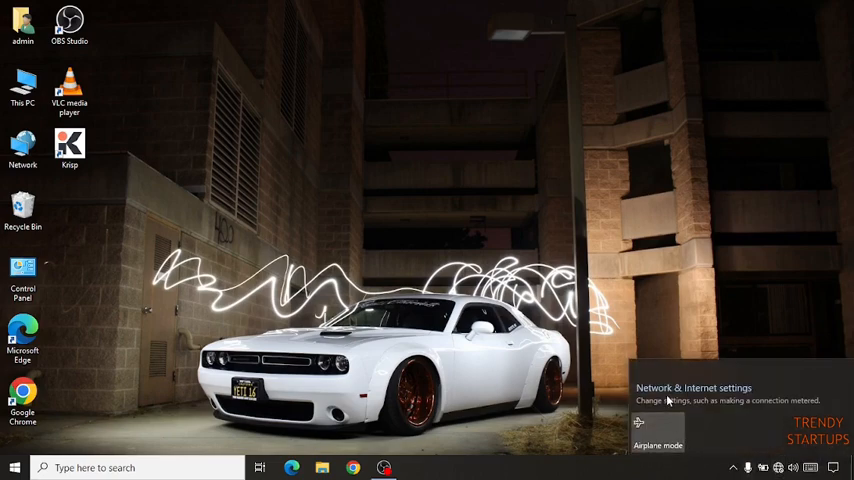
mouse_move(697, 405)
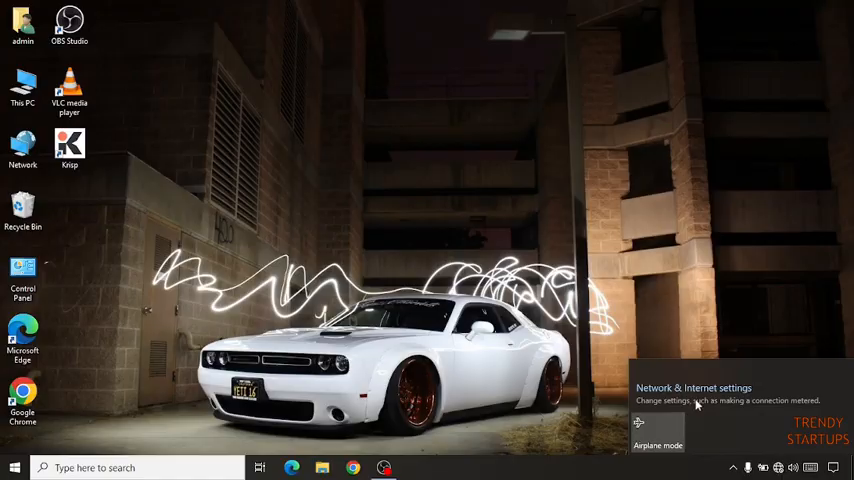
click(693, 387)
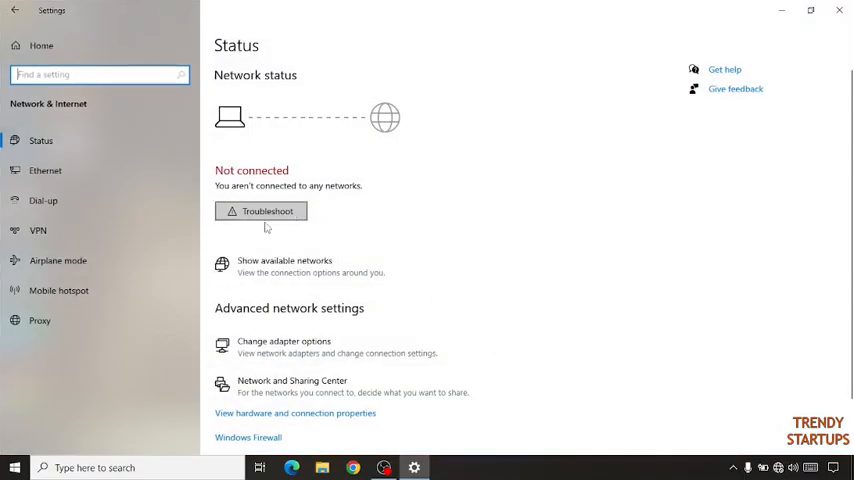
Step: Launch the network troubleshooter from the Network Status page
click(261, 211)
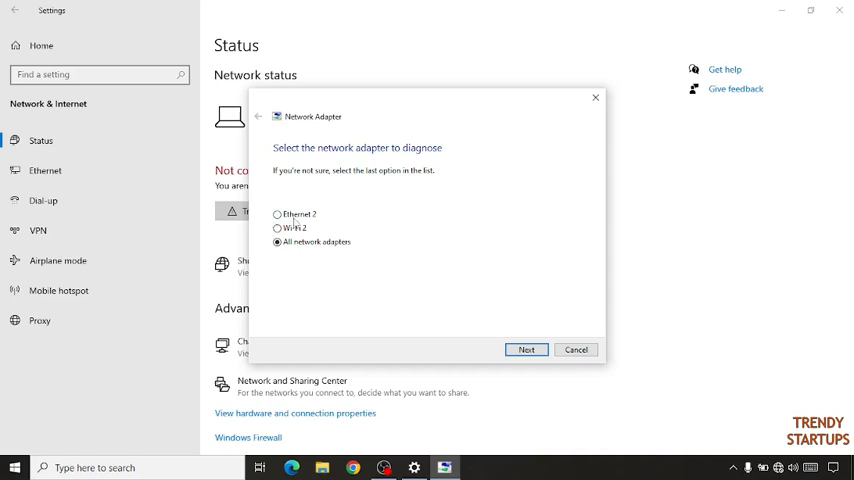
Step: Diagnose the Wi-Fi 2 adapter, confirm it is disabled, and close the troubleshooter
click(278, 228)
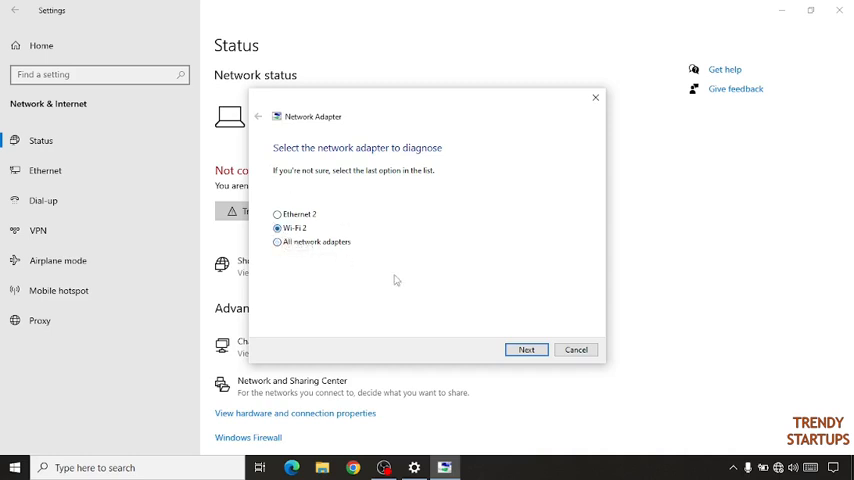
click(526, 349)
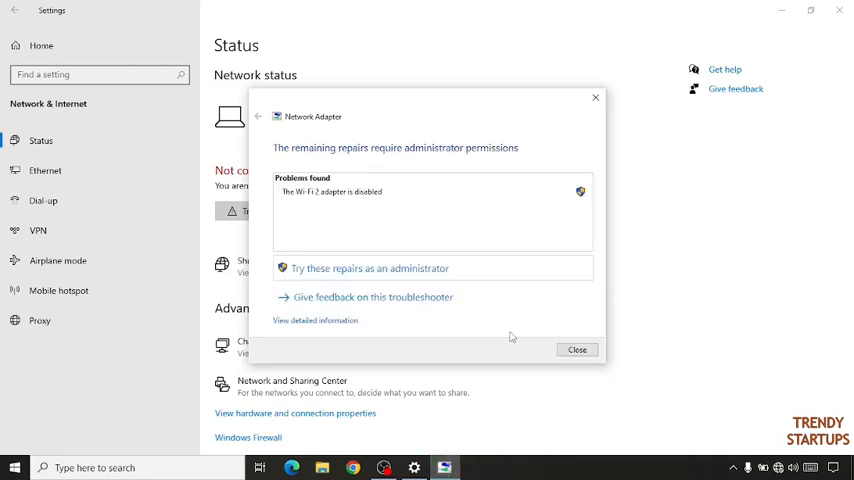
mouse_move(330, 160)
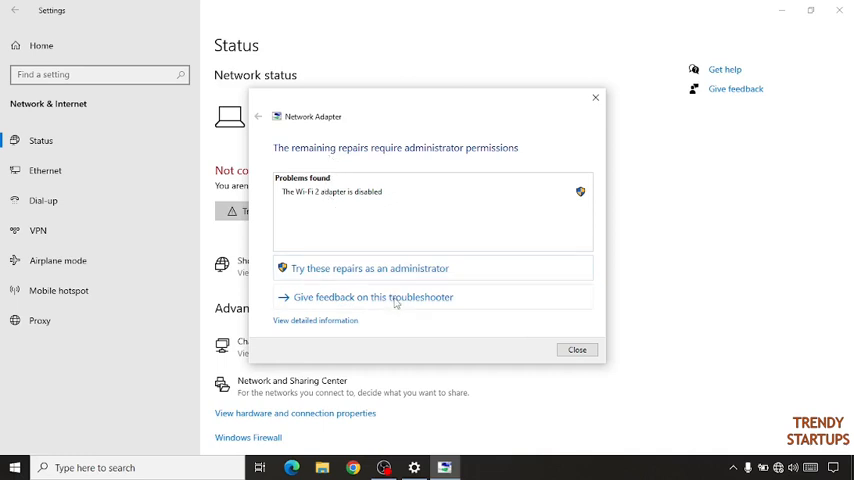
click(577, 349)
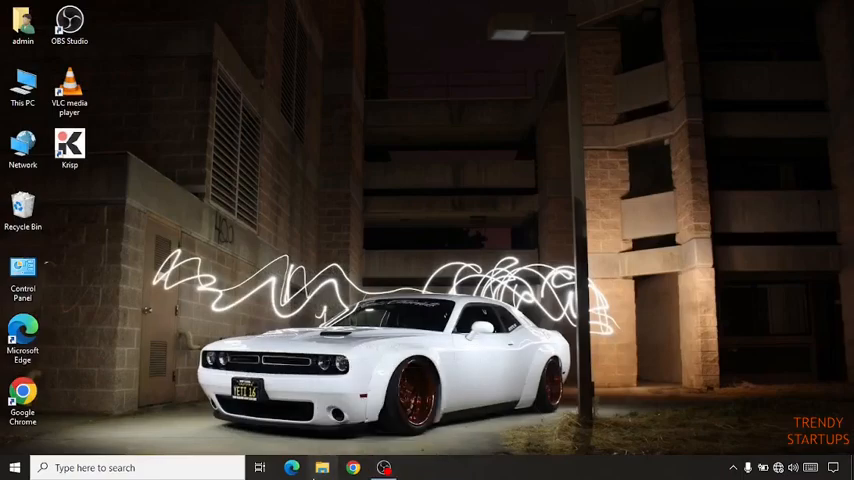
Step: Launch Computer Management via Manage on This PC in File Explorer
click(321, 467)
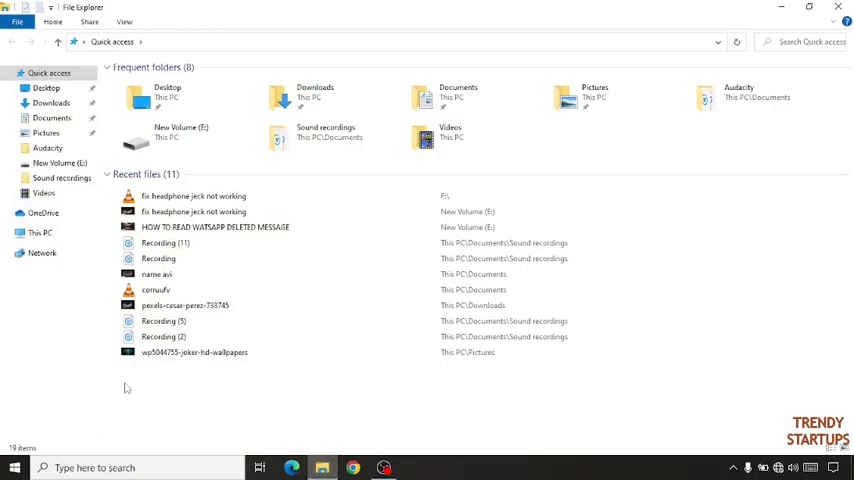
click(40, 232)
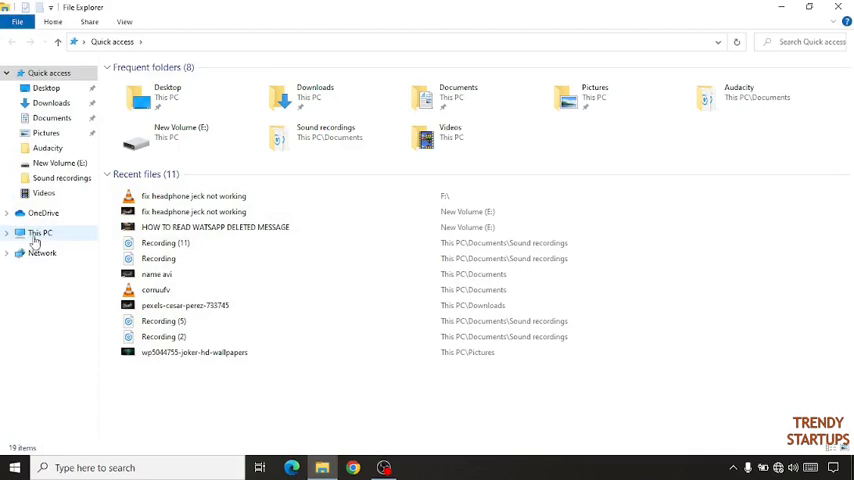
right_click(39, 232)
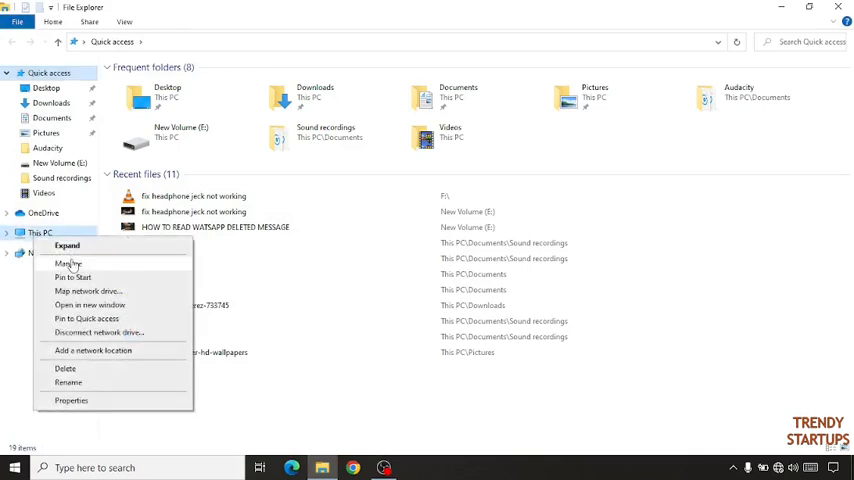
click(67, 264)
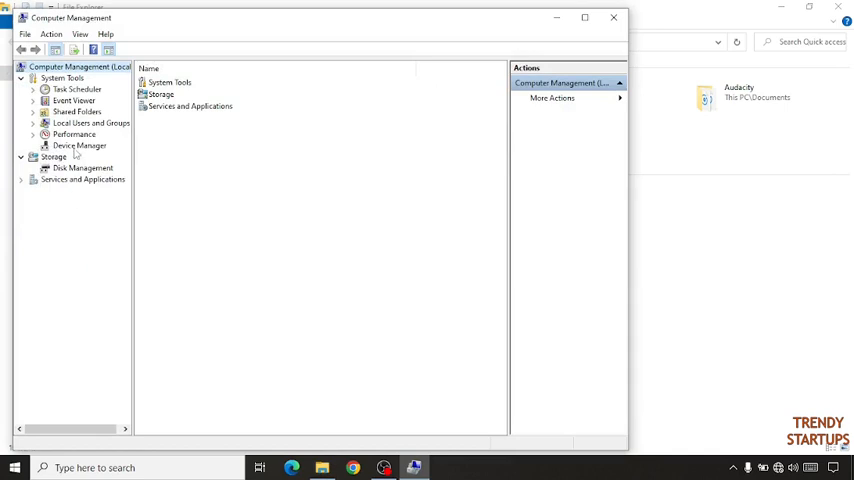
Step: In Device Manager, bring up the Intel Centrino Advanced-N 6235 adapter's context menu
click(78, 145)
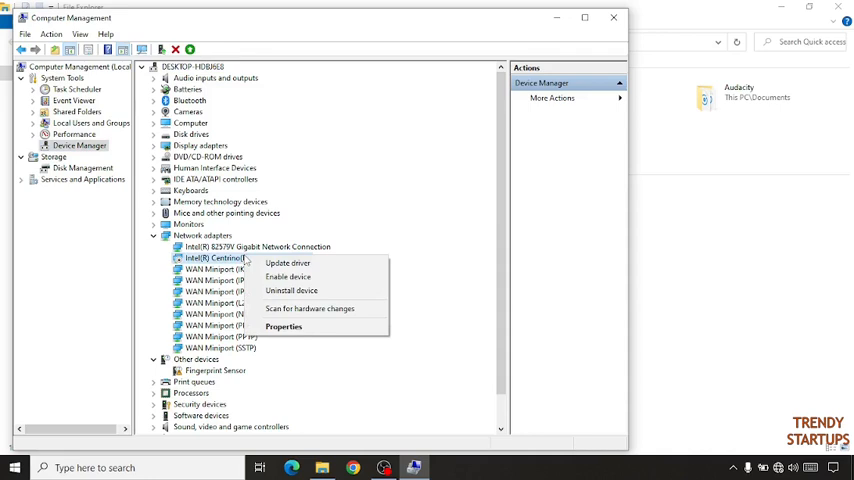
mouse_move(288, 263)
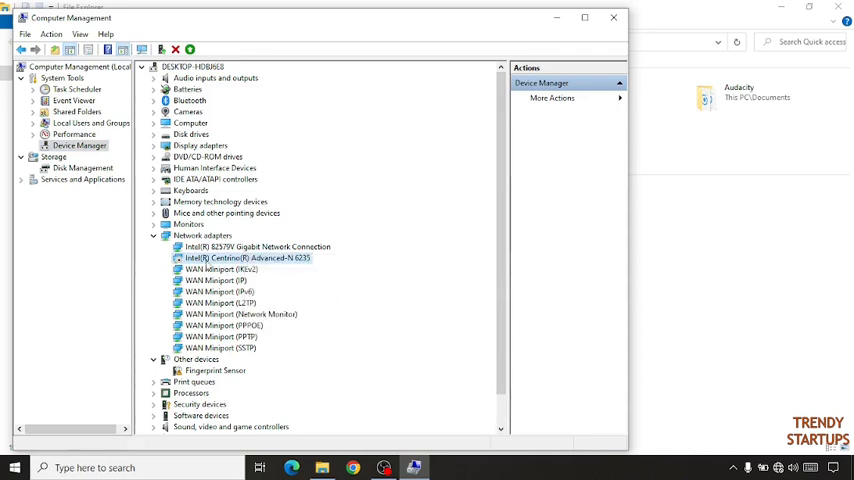
right_click(247, 258)
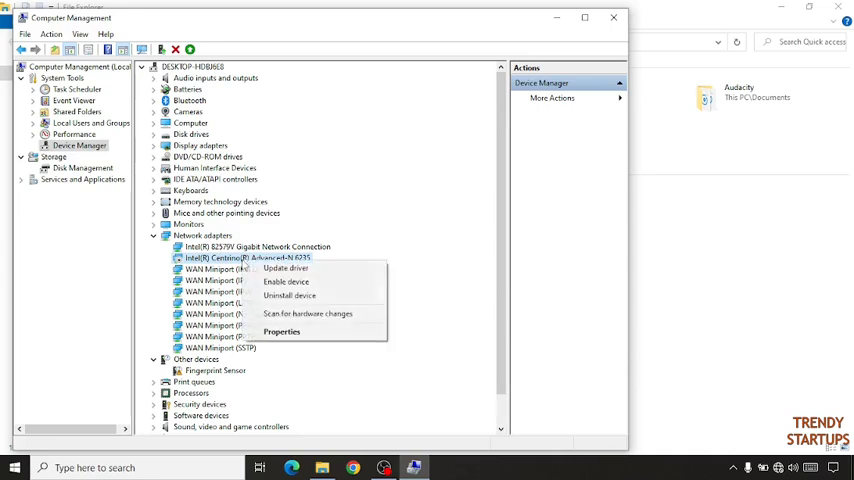
mouse_move(286, 282)
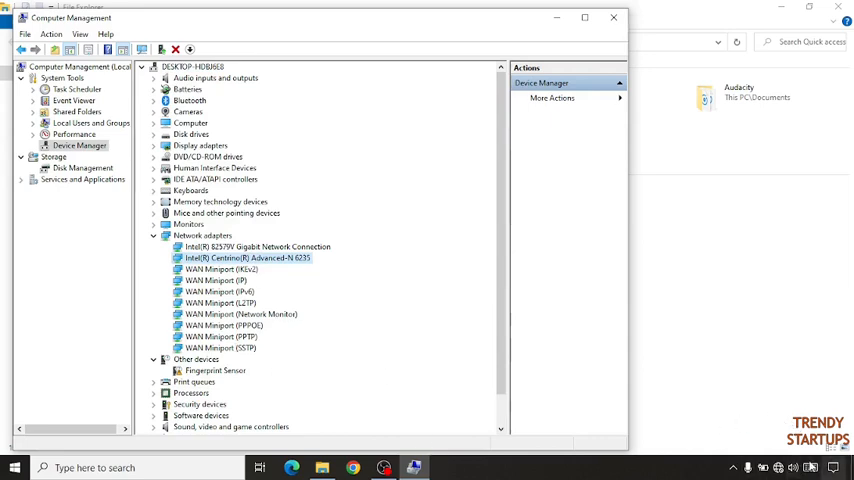
Step: Connect to the HUAWEI-XnwW Wi-Fi network from the tray flyout
click(778, 467)
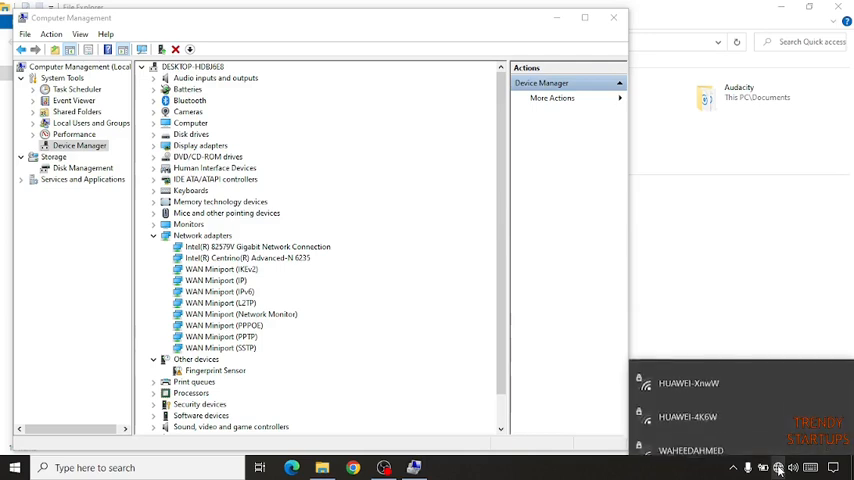
click(778, 467)
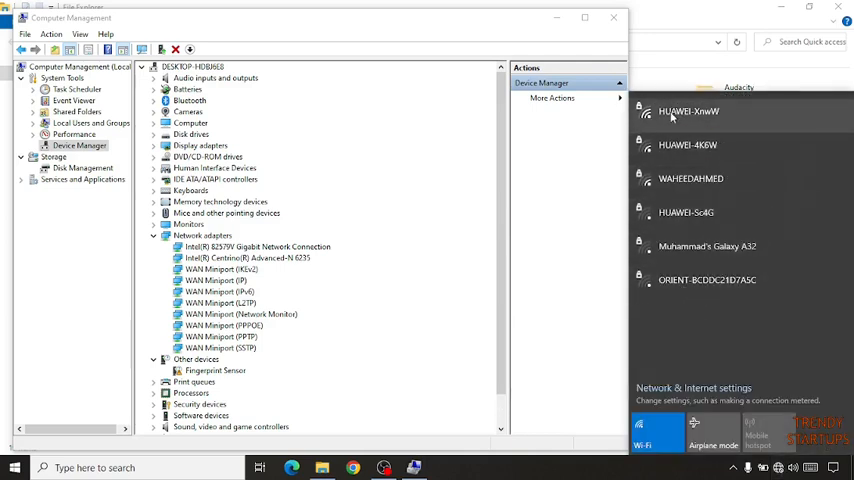
click(690, 112)
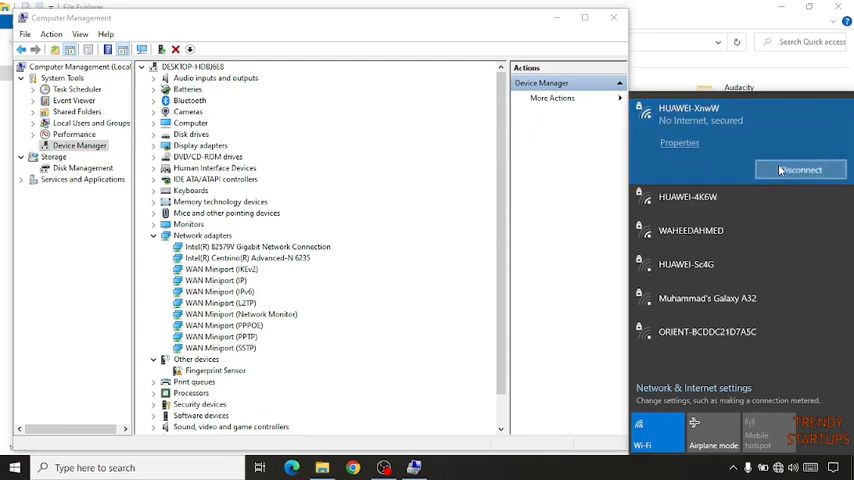
click(800, 169)
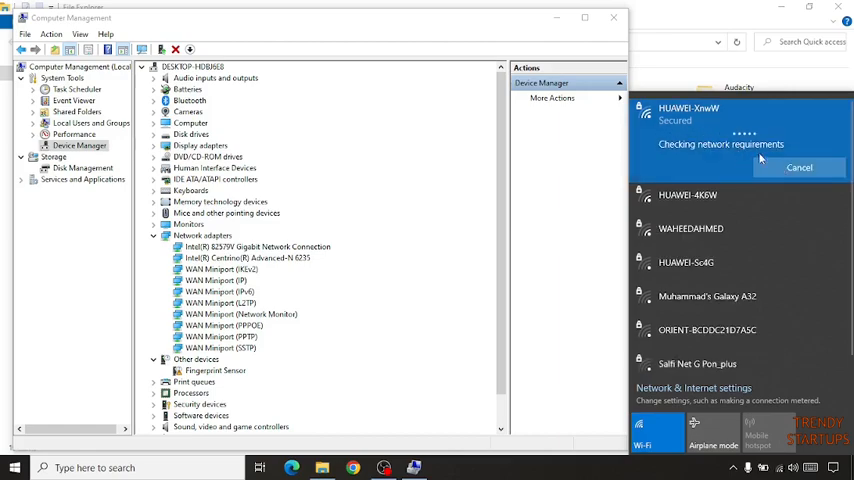